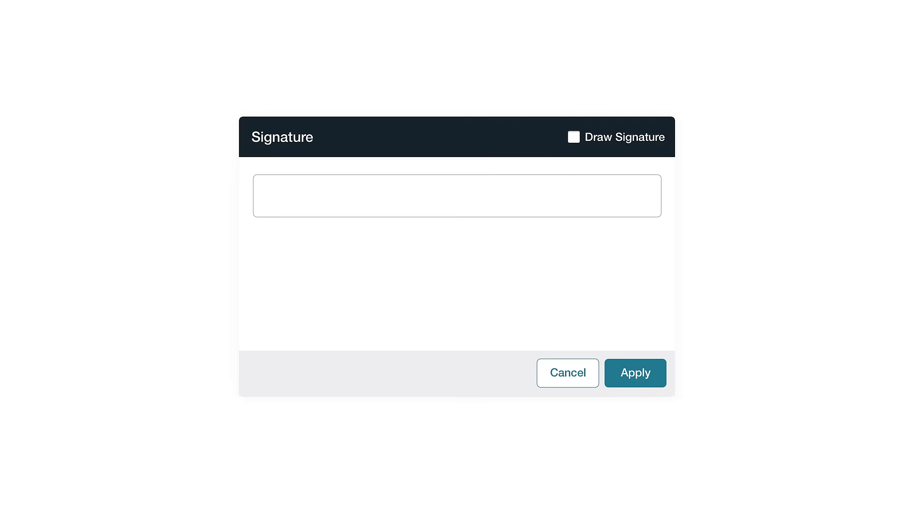
type("Jackson Whit")
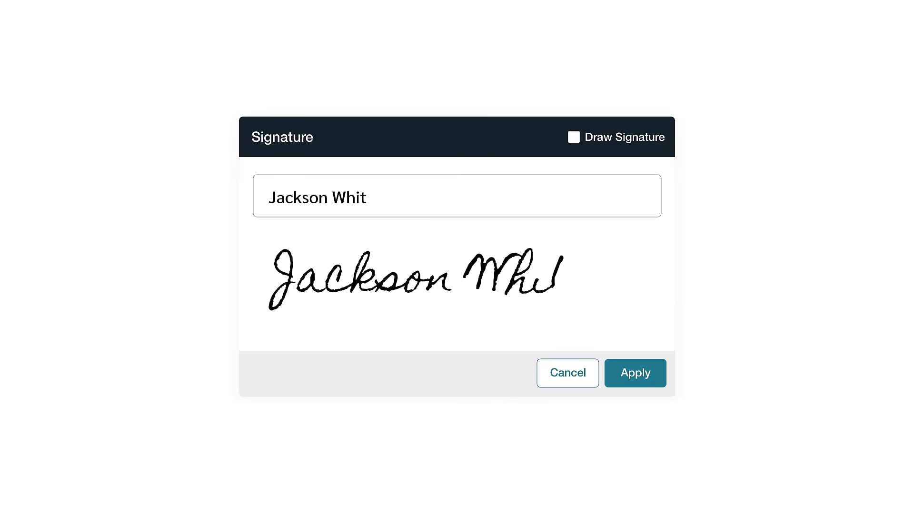
type("ley")
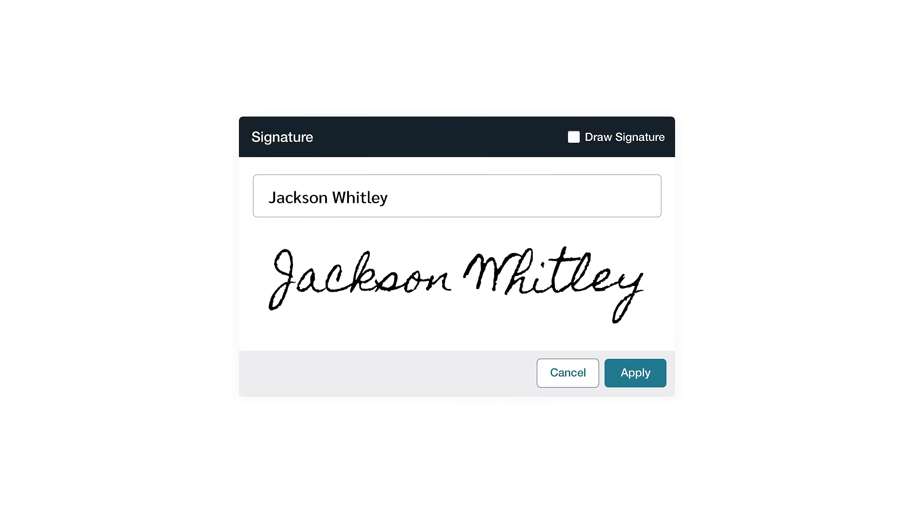